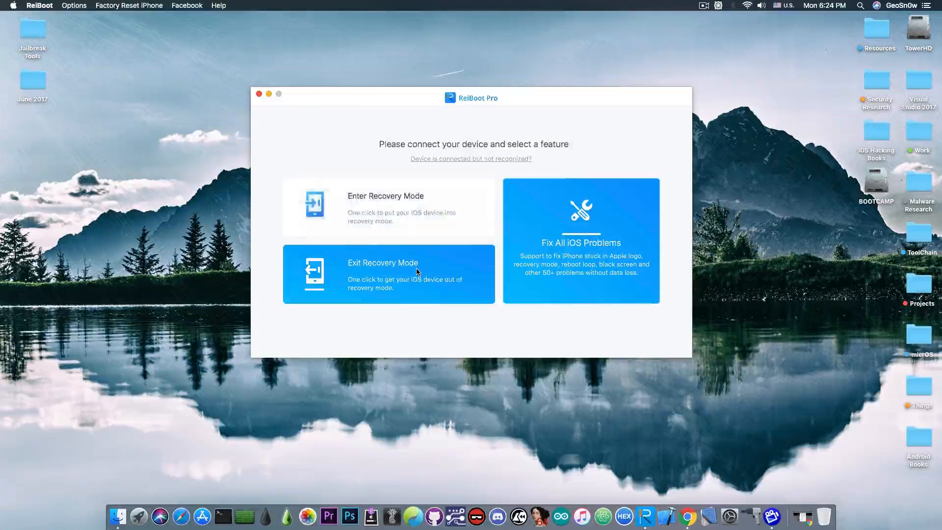
- Switch to the bazad/blanket GitHub write-up and scroll to the freed-service impersonation section
click(580, 241)
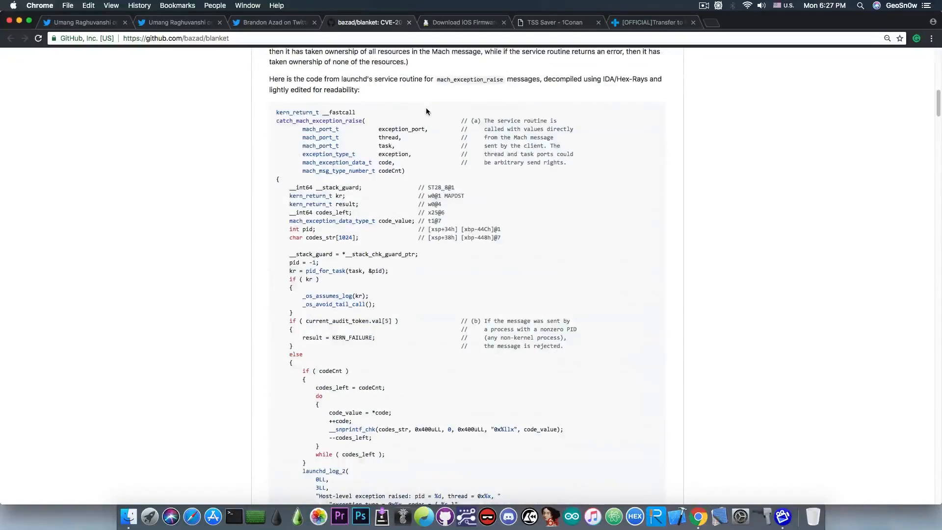
scroll(down, 3)
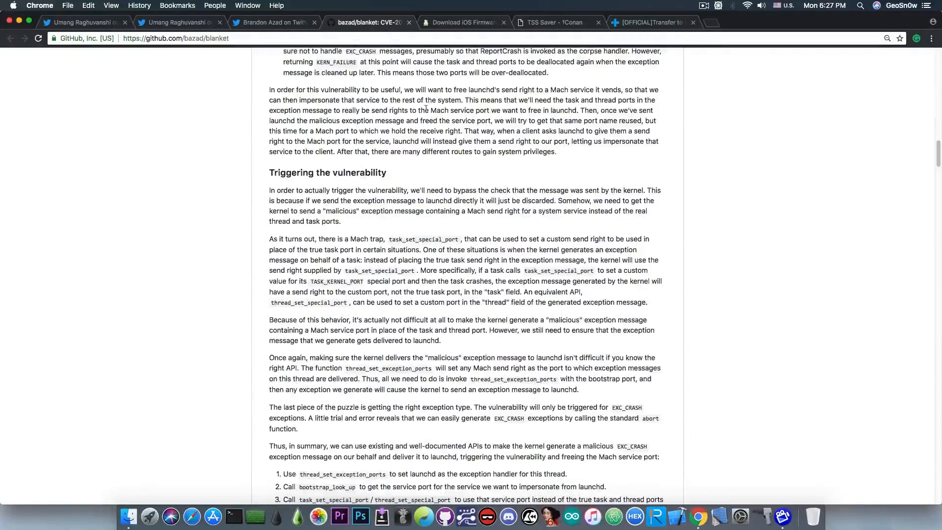
scroll(down, 3)
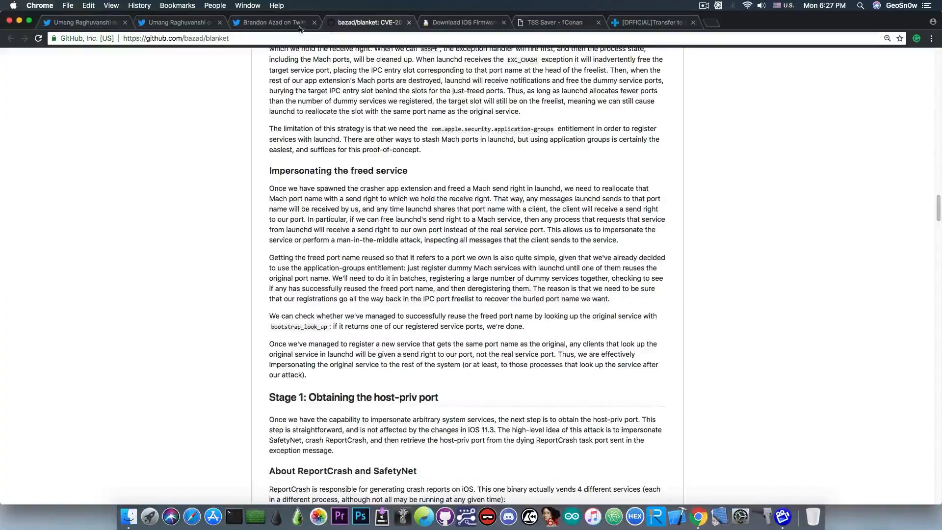
- Return to Twitter to view Umang Raghuvanshi's iOS 12.x jailbreak status tweet
click(274, 22)
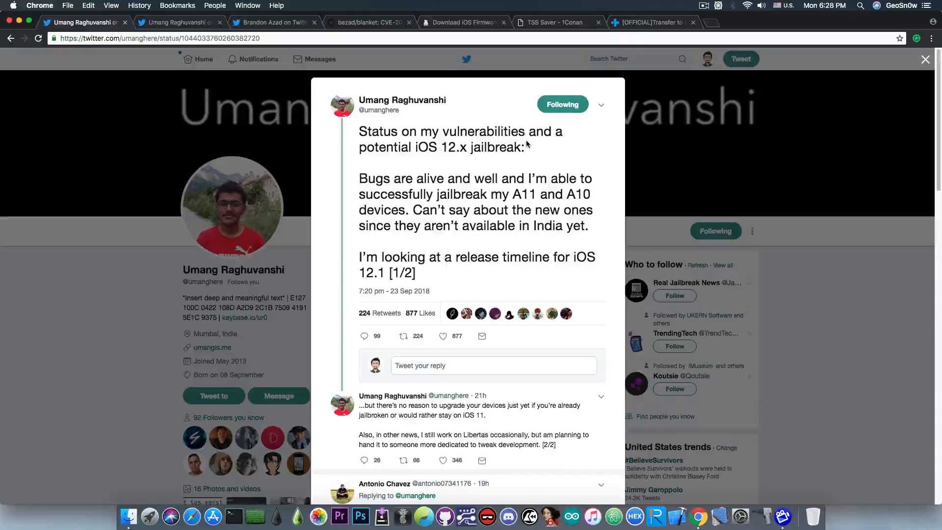
- Check ipsw.me's signed iPhone X firmware (iOS 12.0, 11.4.1), then view TSS Saver's blob form
click(463, 22)
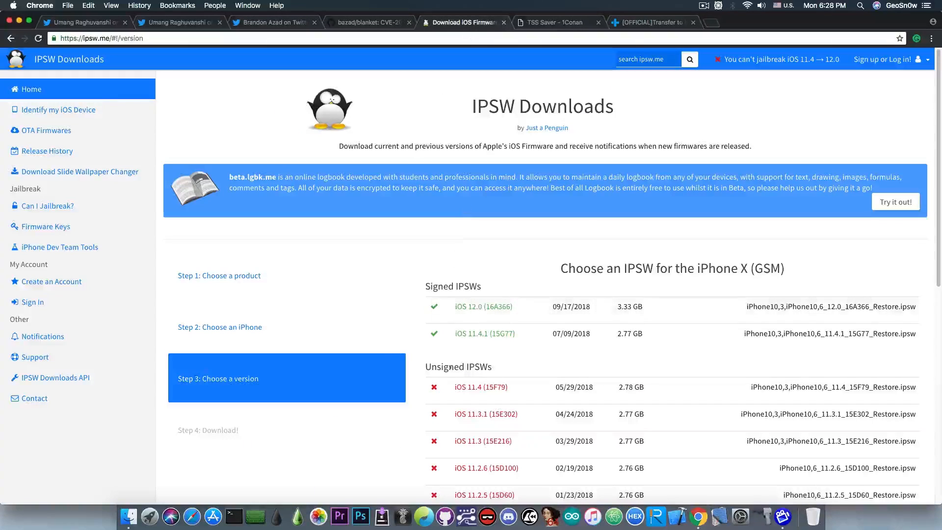
mouse_move(468, 342)
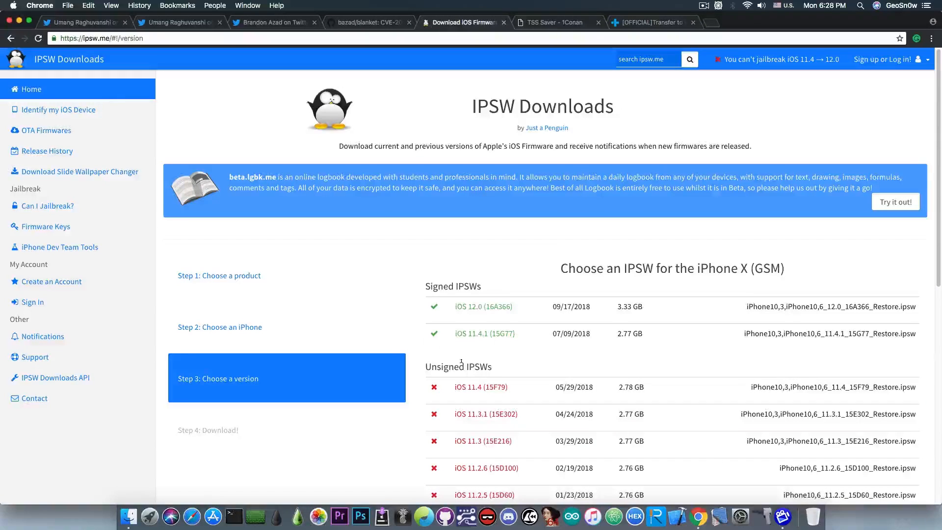
mouse_move(468, 343)
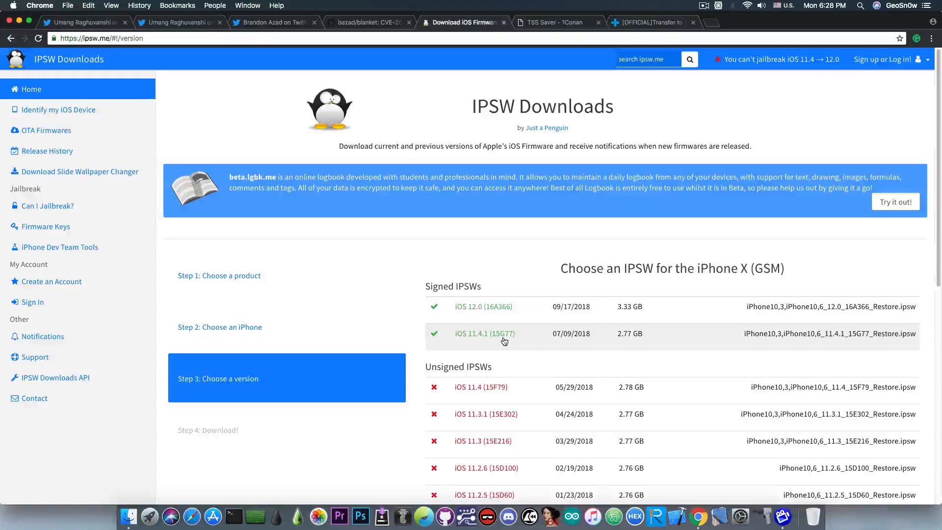
click(552, 22)
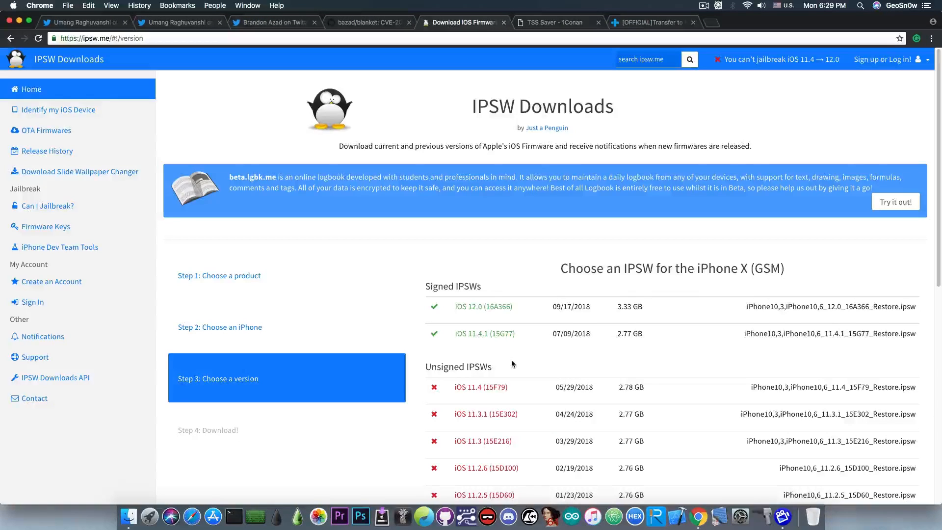
mouse_move(525, 421)
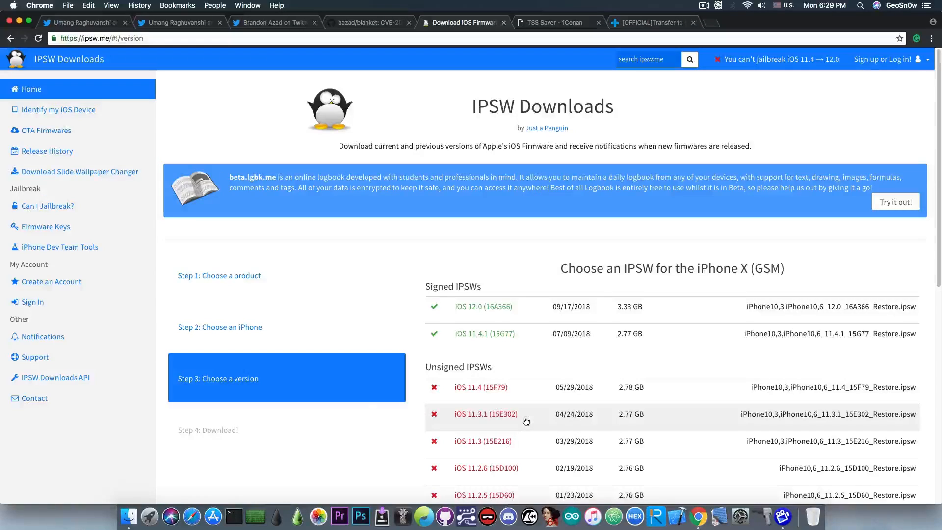
mouse_move(549, 373)
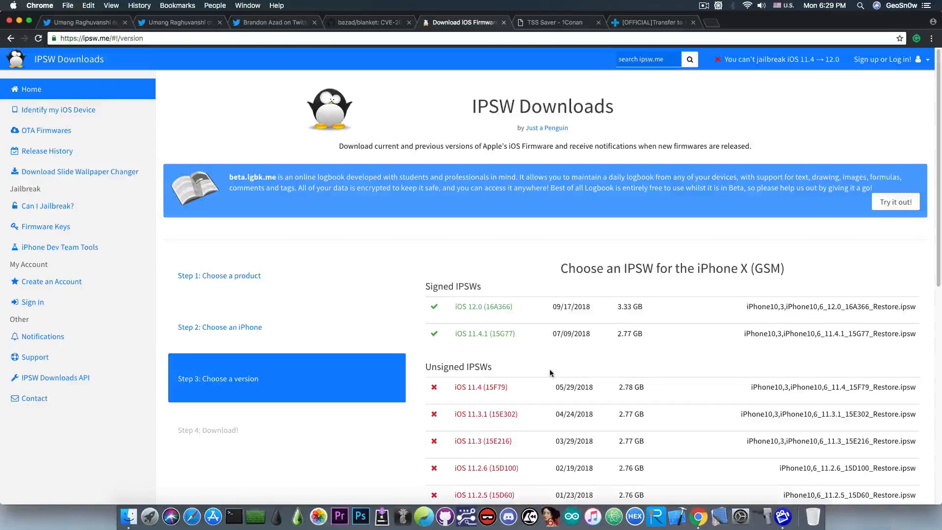
click(553, 22)
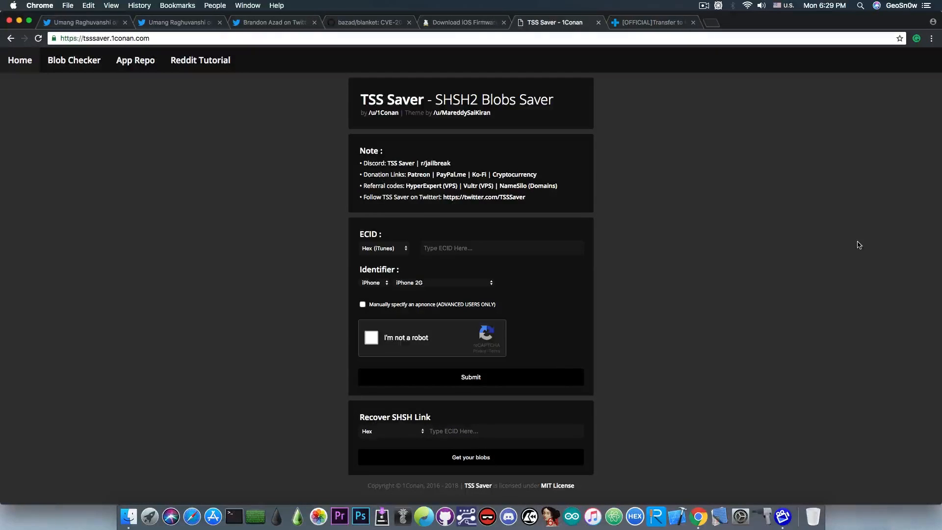
mouse_move(479, 117)
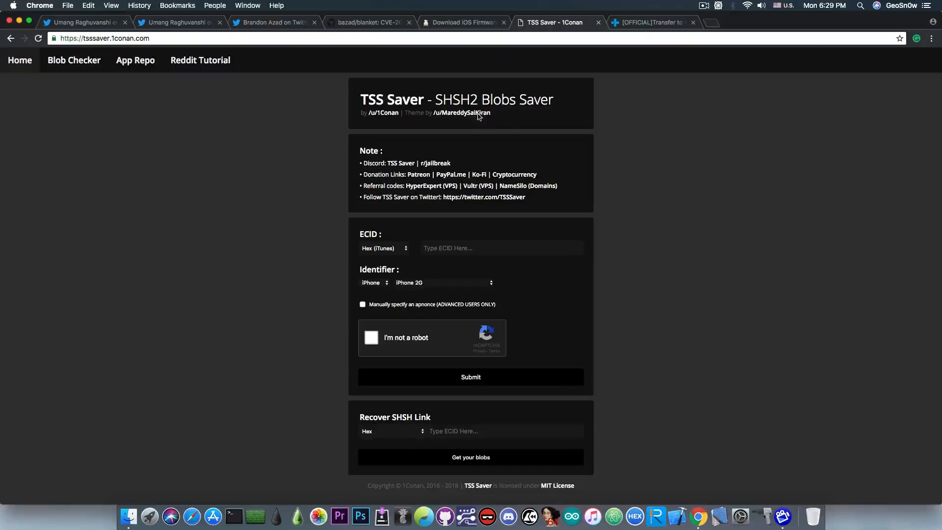
mouse_move(239, 93)
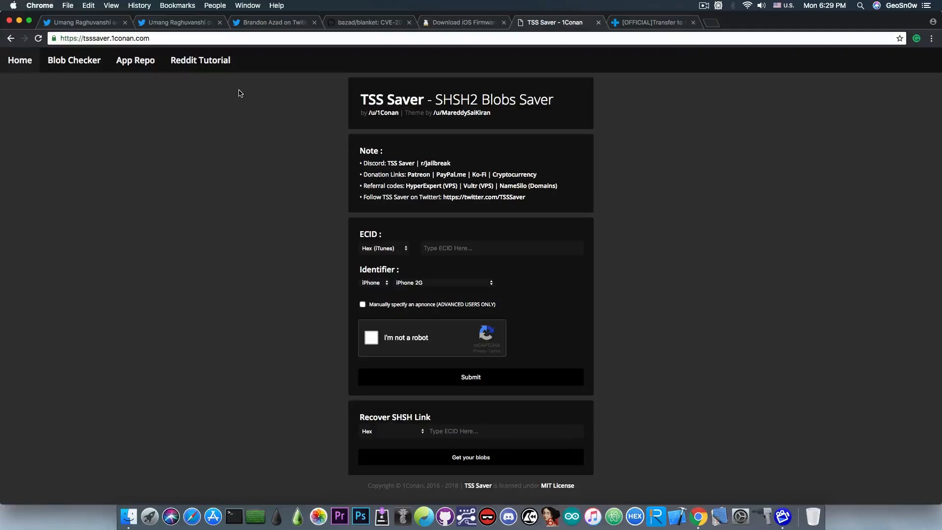
- Switch to the dr.fone transfer page and scroll to the iPhone XS, XS Max and XR vote
click(649, 22)
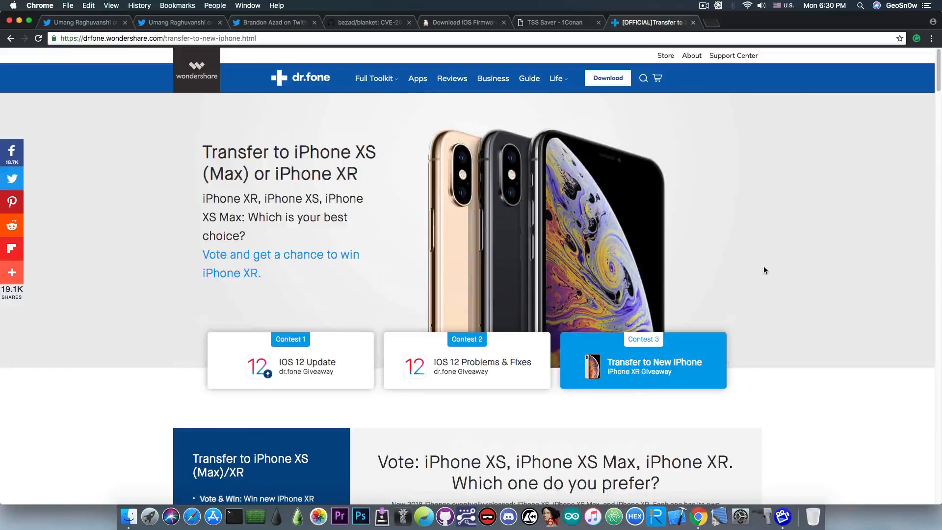
mouse_move(747, 347)
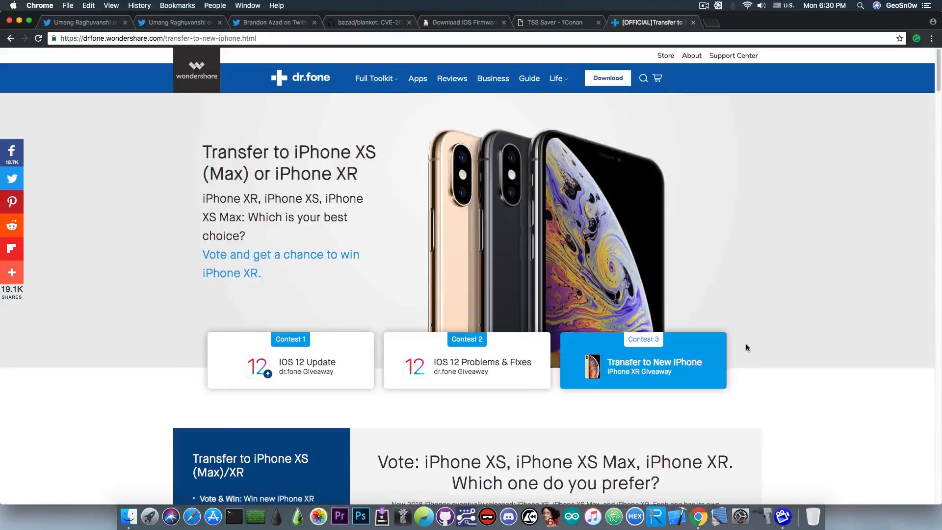
scroll(down, 3)
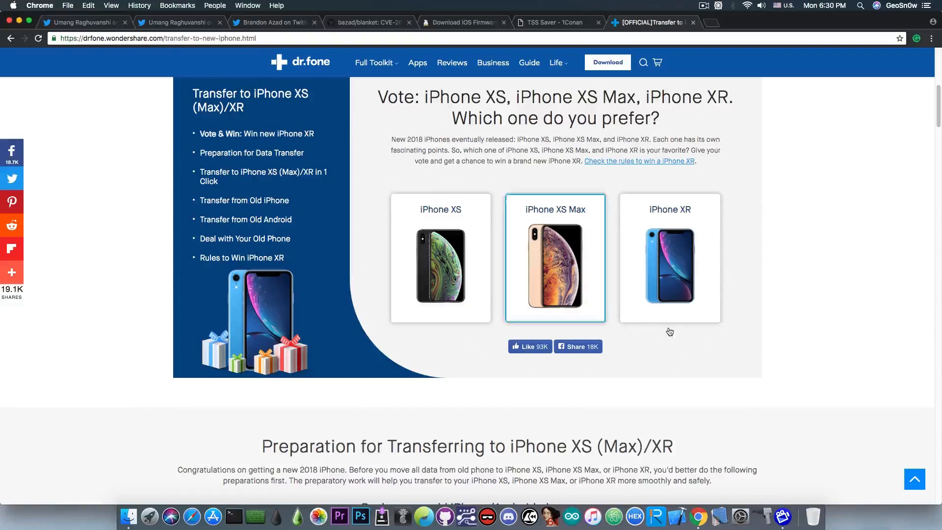